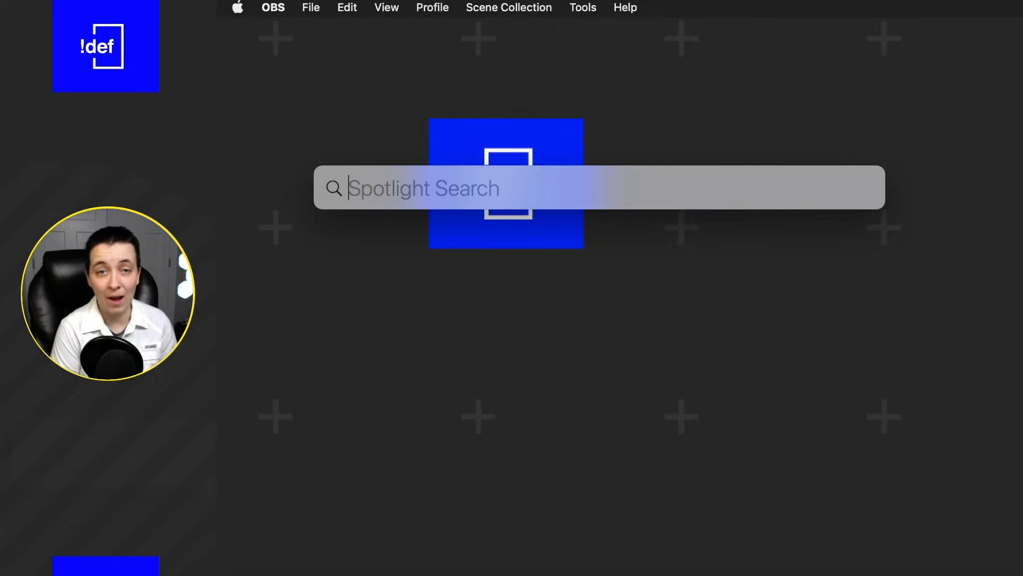
# Launch Google Chrome by searching 'chrome' in Spotlight
pyautogui.write('vs')
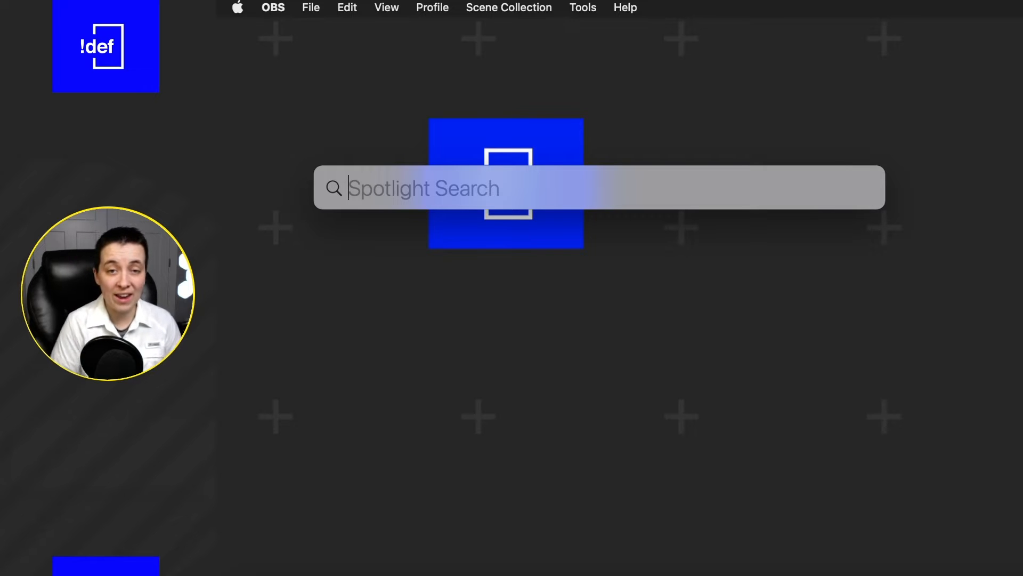
pyautogui.write('chrome')
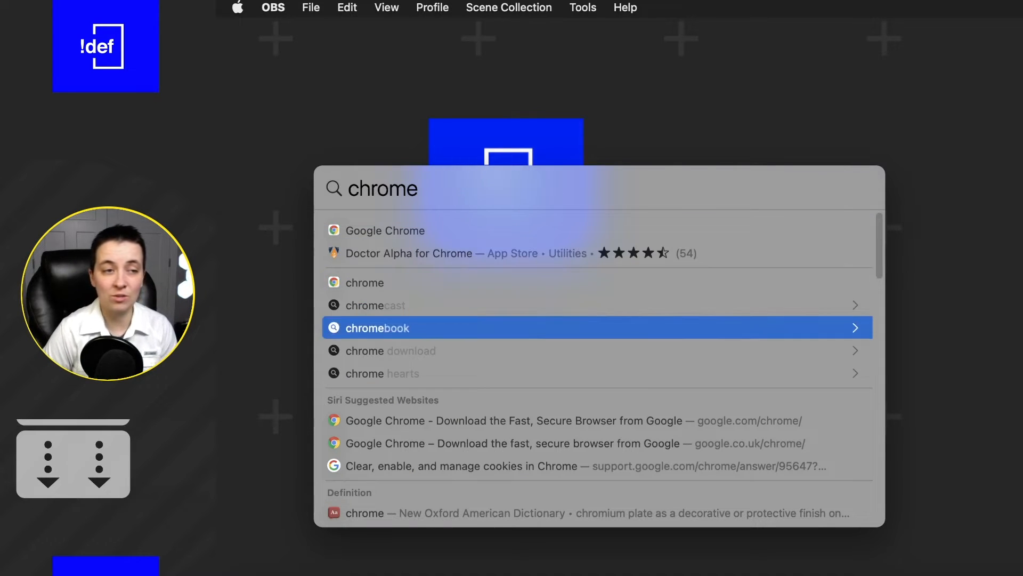
pyautogui.press('down')
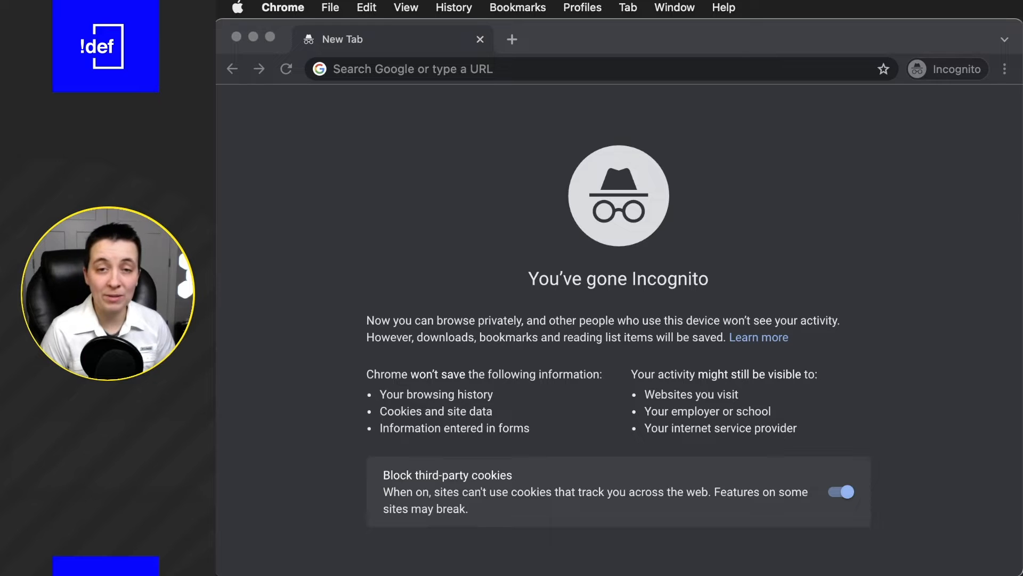
# Load notdefined.tech and move through Home, Author and Contact links in the header
pyautogui.click(587, 69)
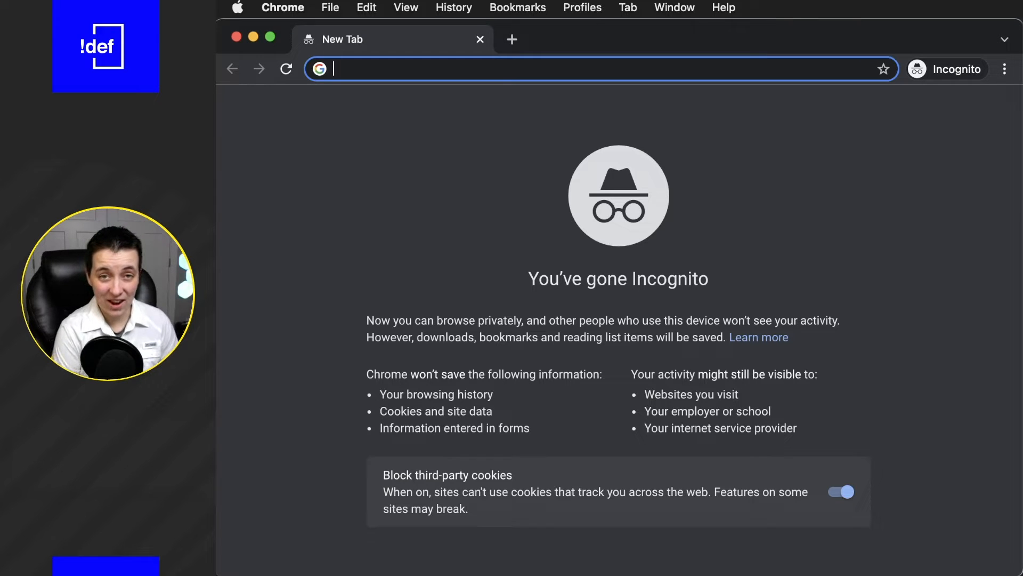
pyautogui.write('notdefined.tech')
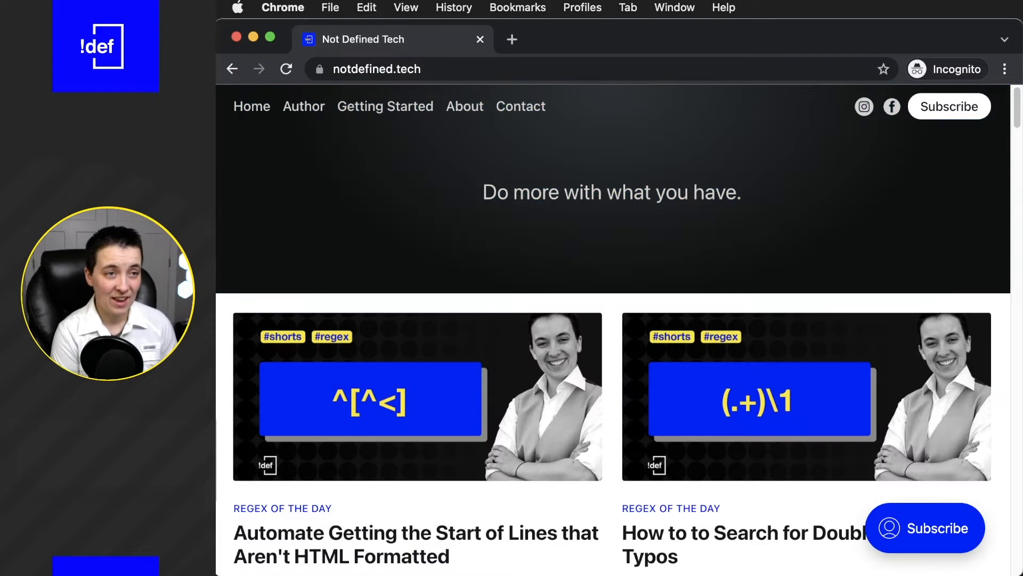
pyautogui.click(251, 107)
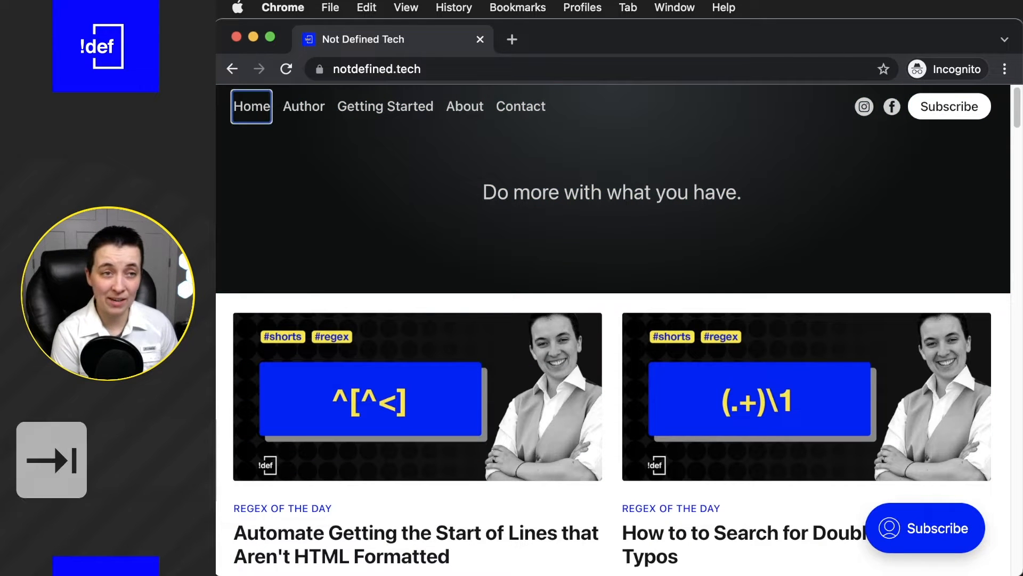
pyautogui.click(303, 107)
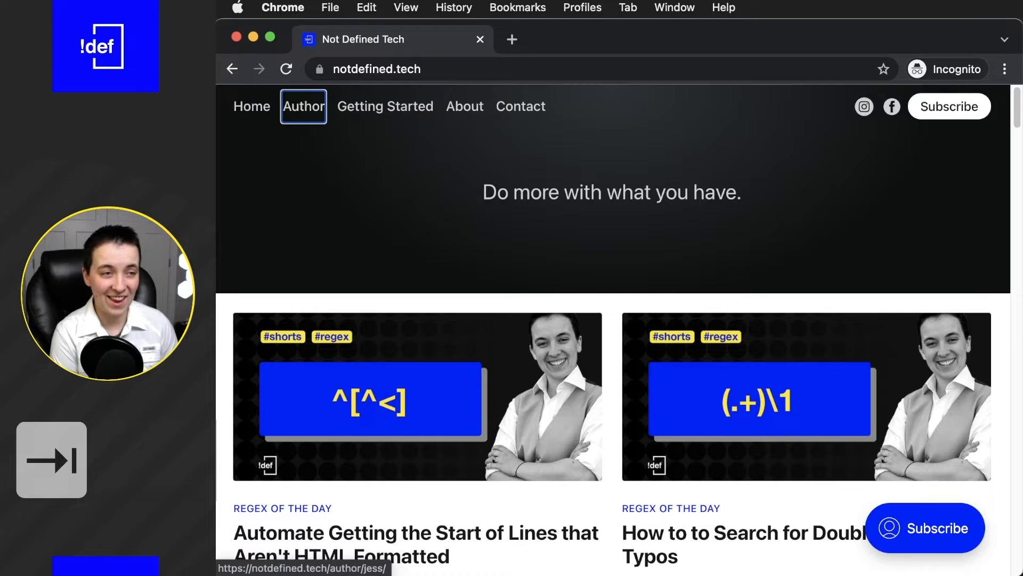
pyautogui.click(385, 107)
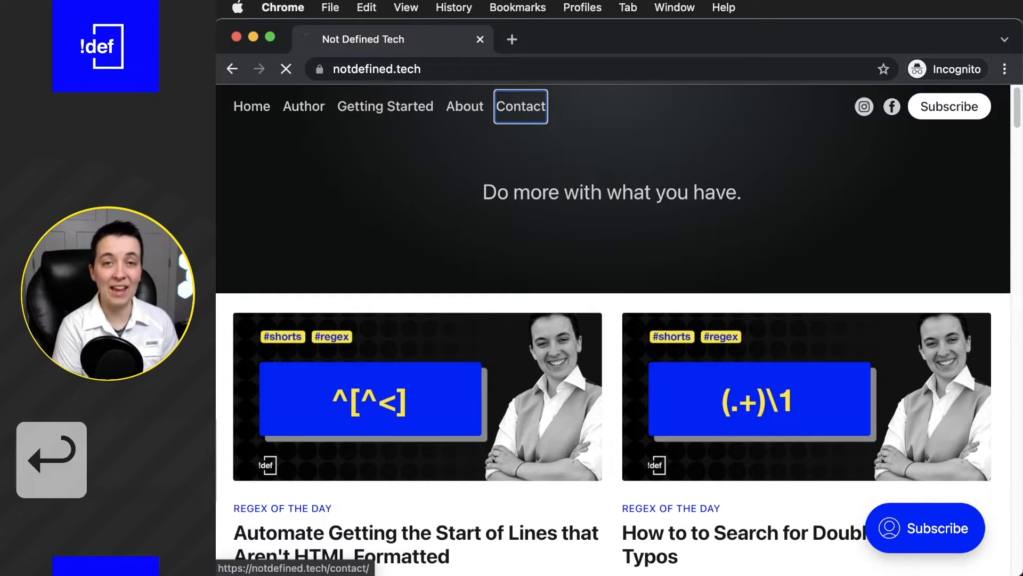
pyautogui.click(520, 107)
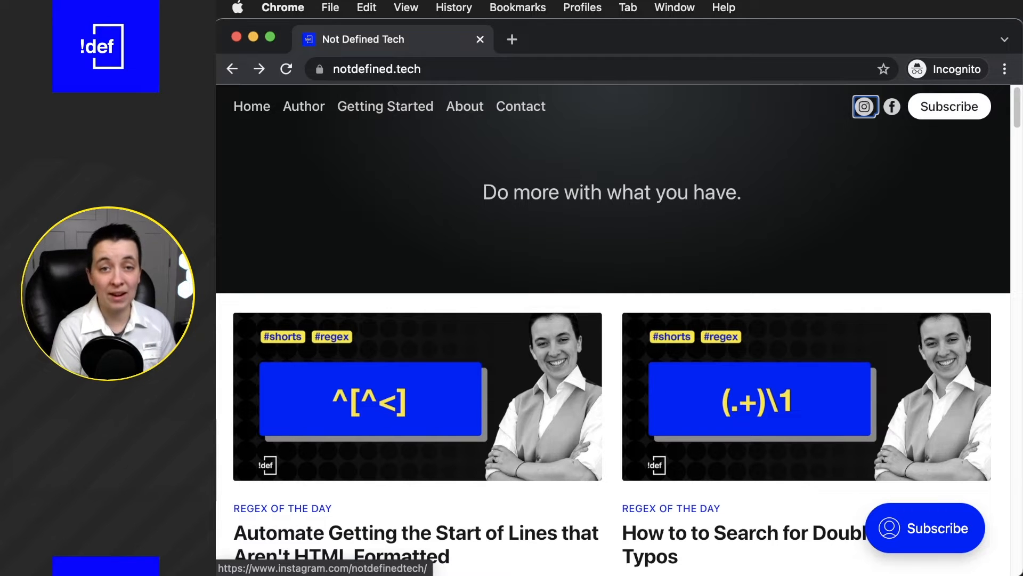
# Search the homepage with find-in-page for 'automat', then type 'ke'
pyautogui.press('cmd+f')
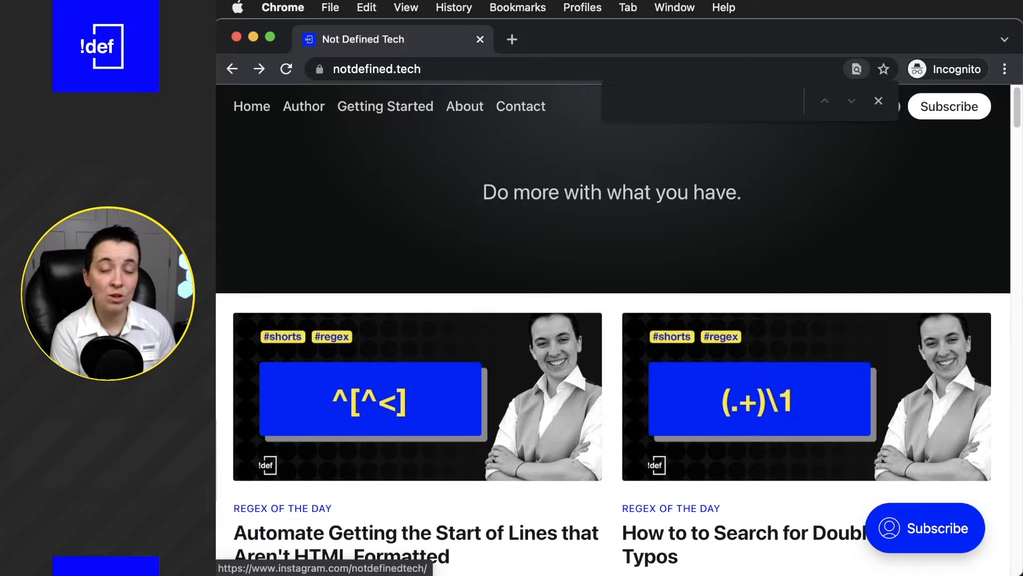
pyautogui.write('au')
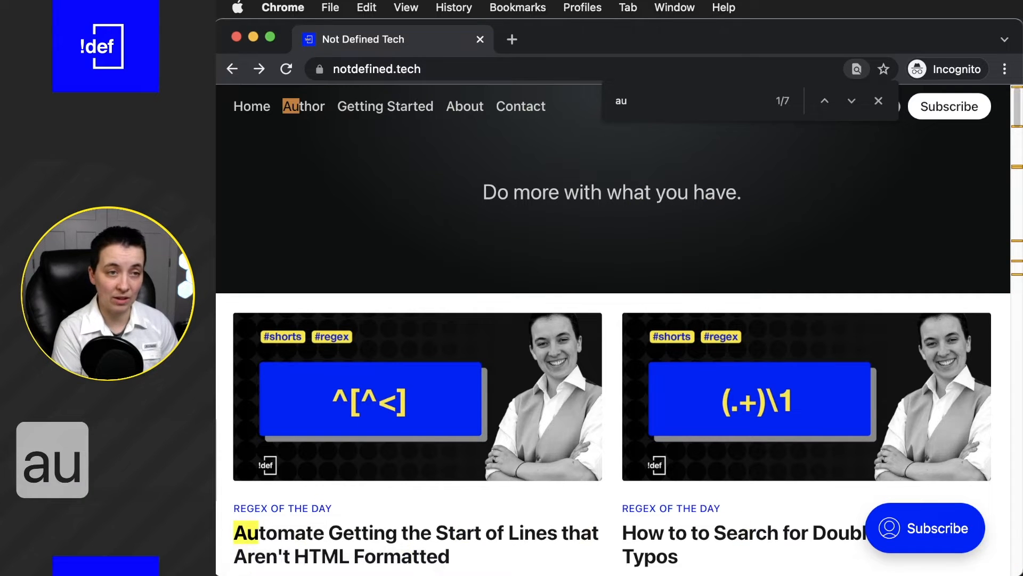
pyautogui.press('Backspace')
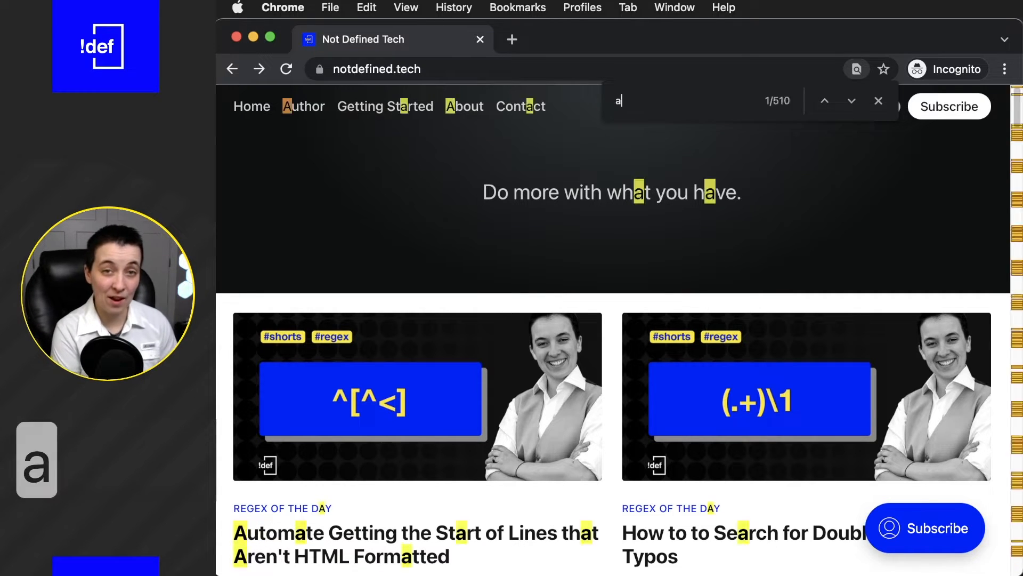
pyautogui.write('utomat')
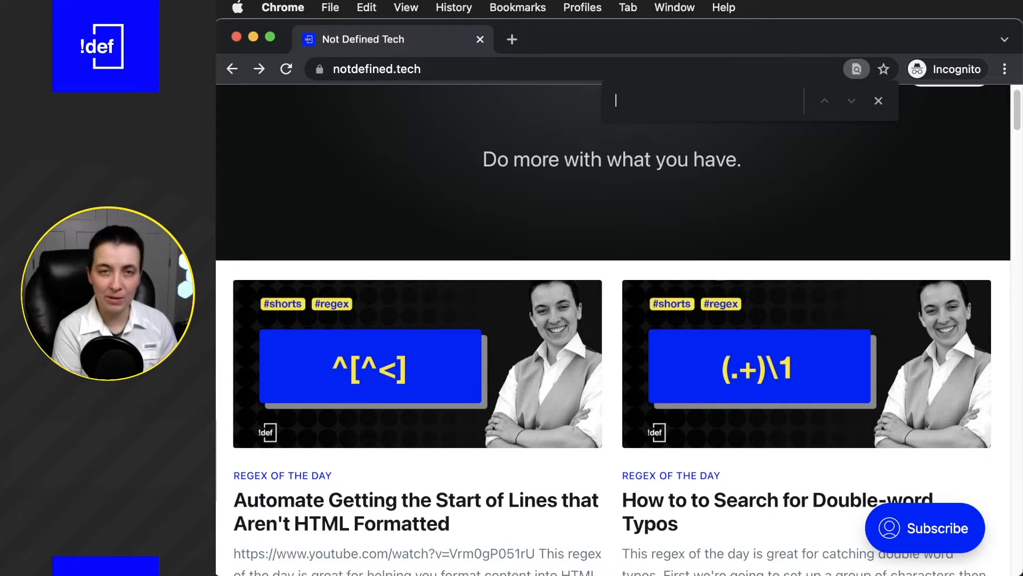
pyautogui.write('ke')
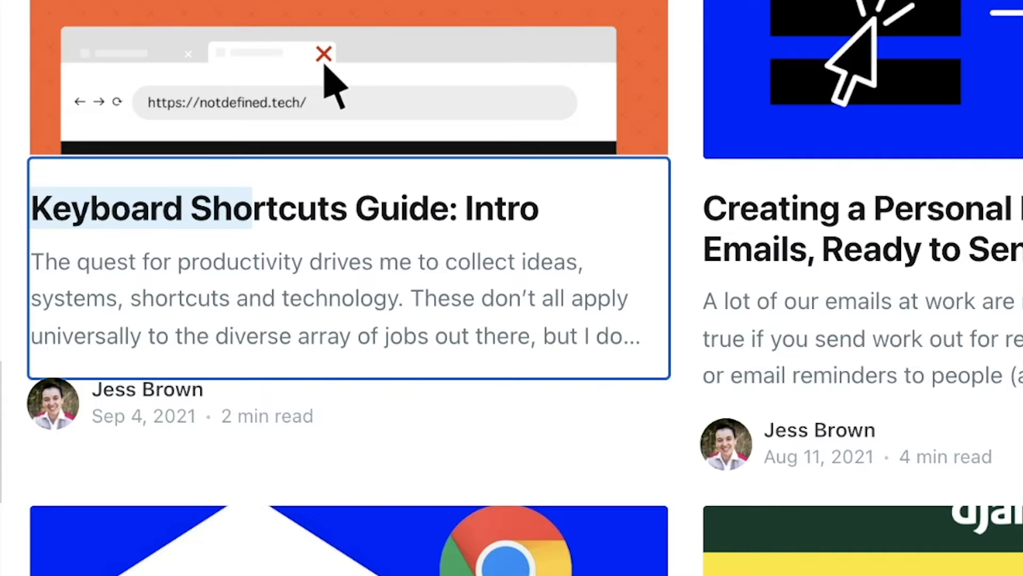
# Scroll to the Keyboard Shortcuts Guide: Intro card and select its excerpt
pyautogui.scroll(-3)
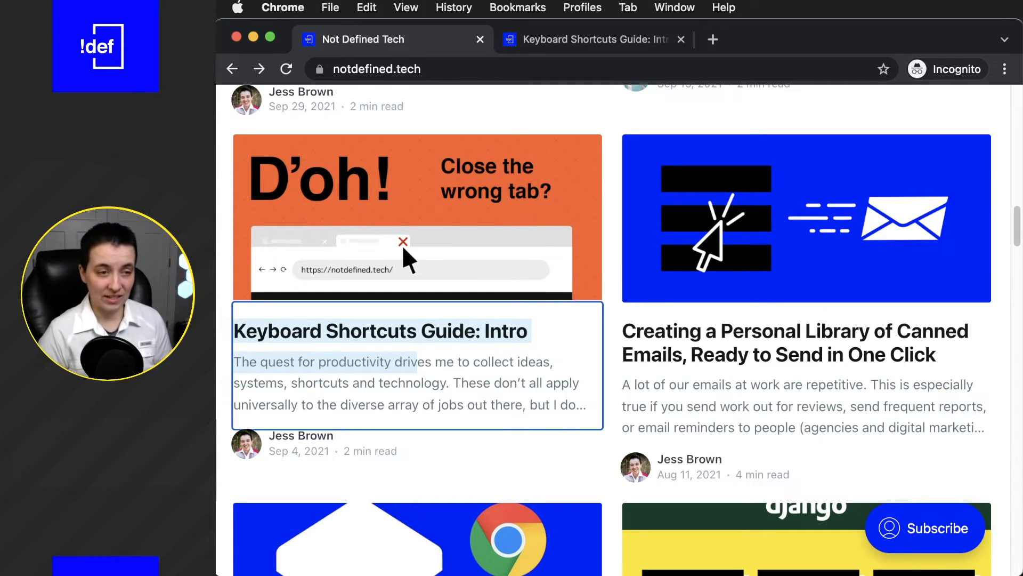
pyautogui.moveTo(392, 362); pyautogui.dragTo(431, 384)
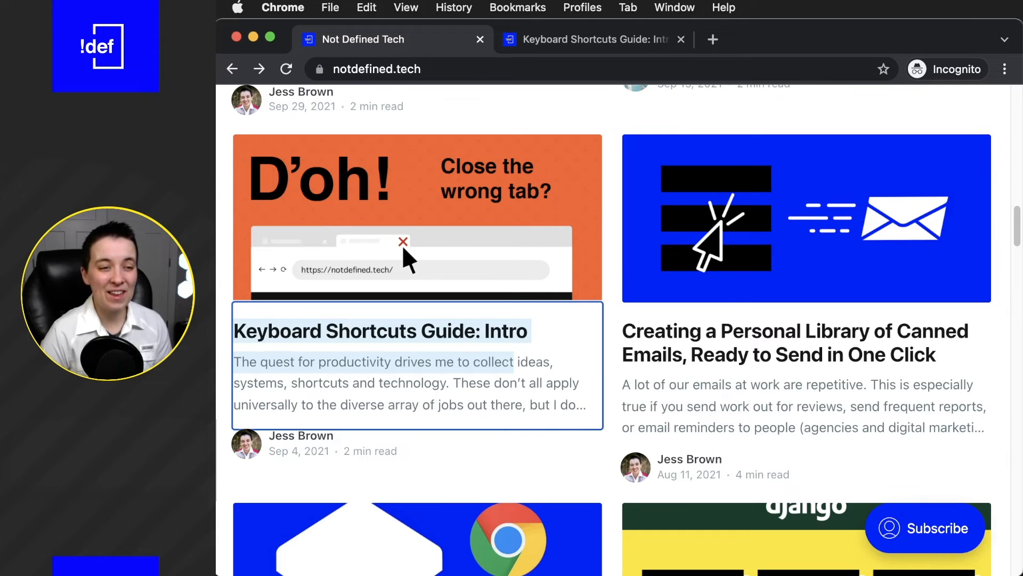
pyautogui.scroll(-3)
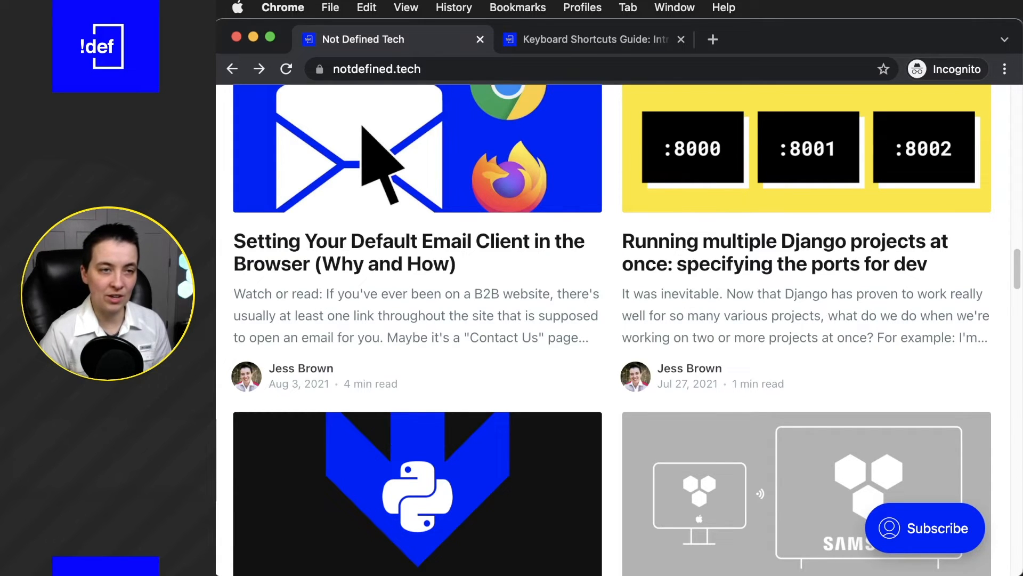
pyautogui.scroll(-3)
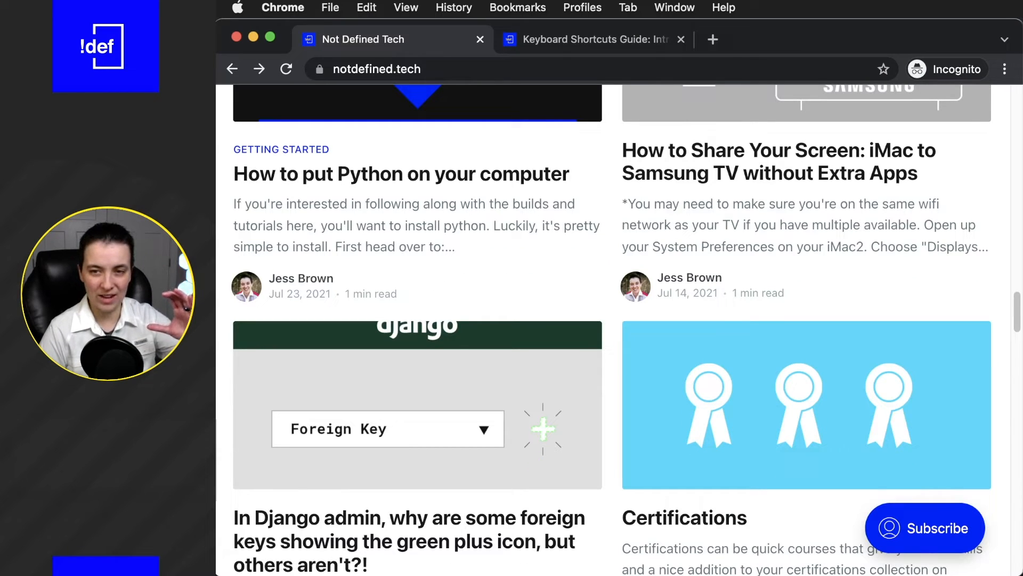
pyautogui.scroll(-3)
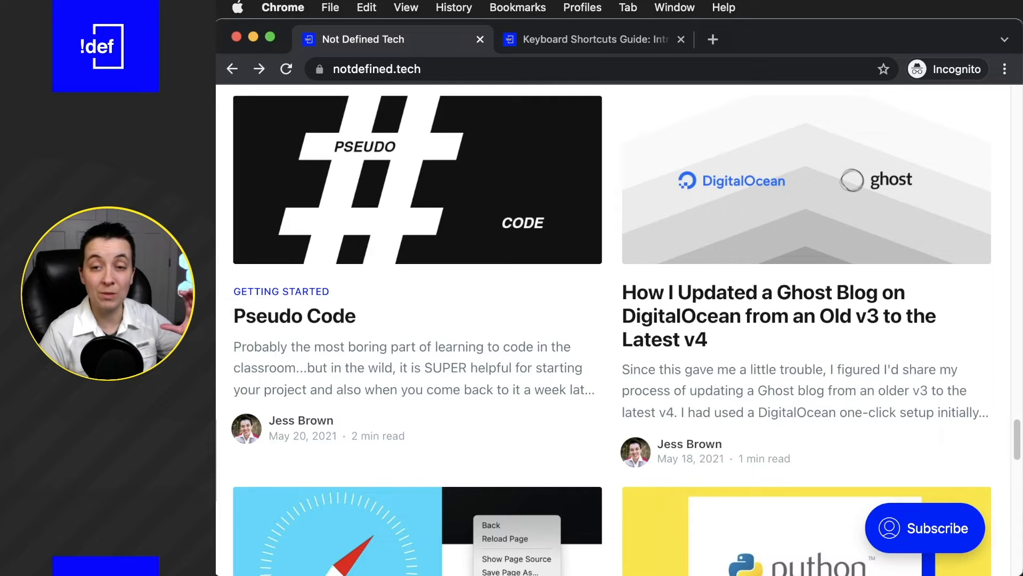
# Scroll the post listing down toward the Setting Your Default Email Client card
pyautogui.scroll(-3)
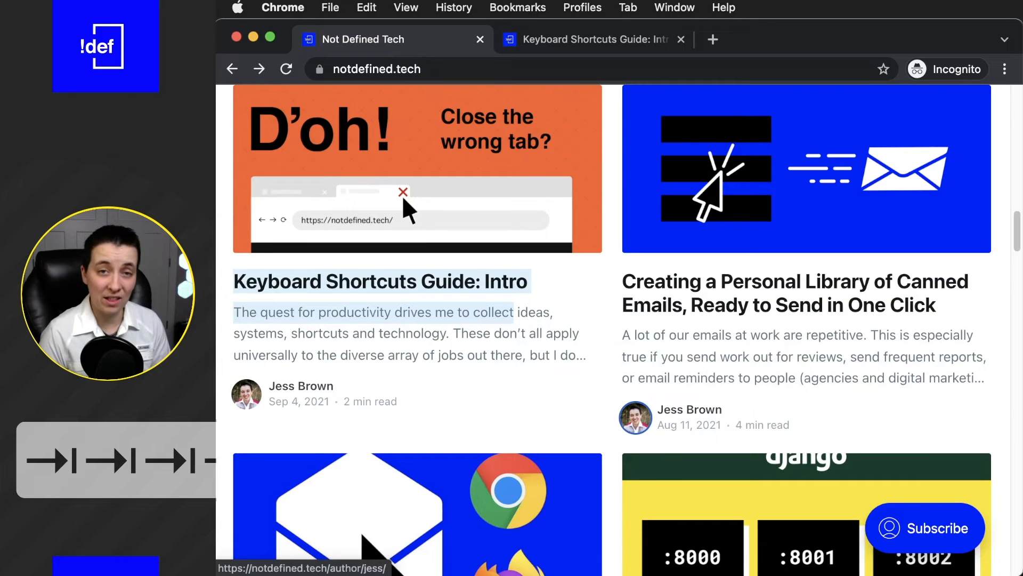
pyautogui.scroll(-3)
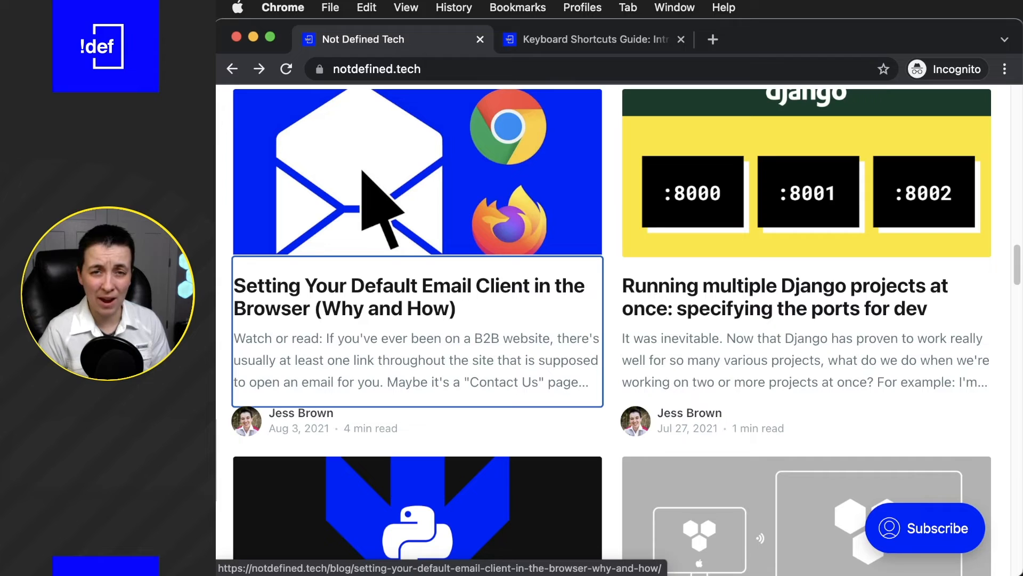
pyautogui.scroll(-3)
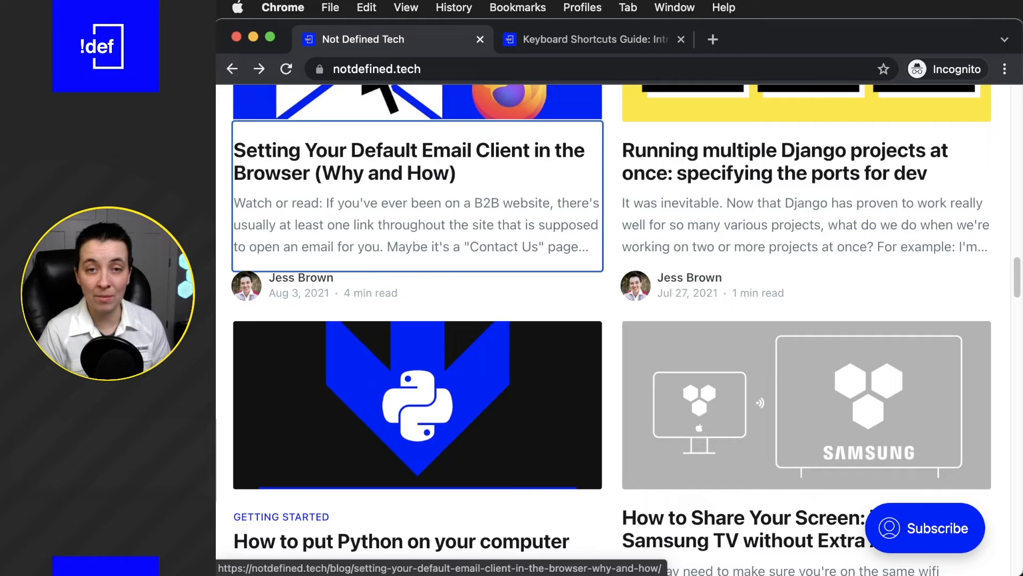
# Cycle between the homepage, Keyboard Shortcuts Guide and Django tabs, then close the article tabs
pyautogui.click(590, 38)
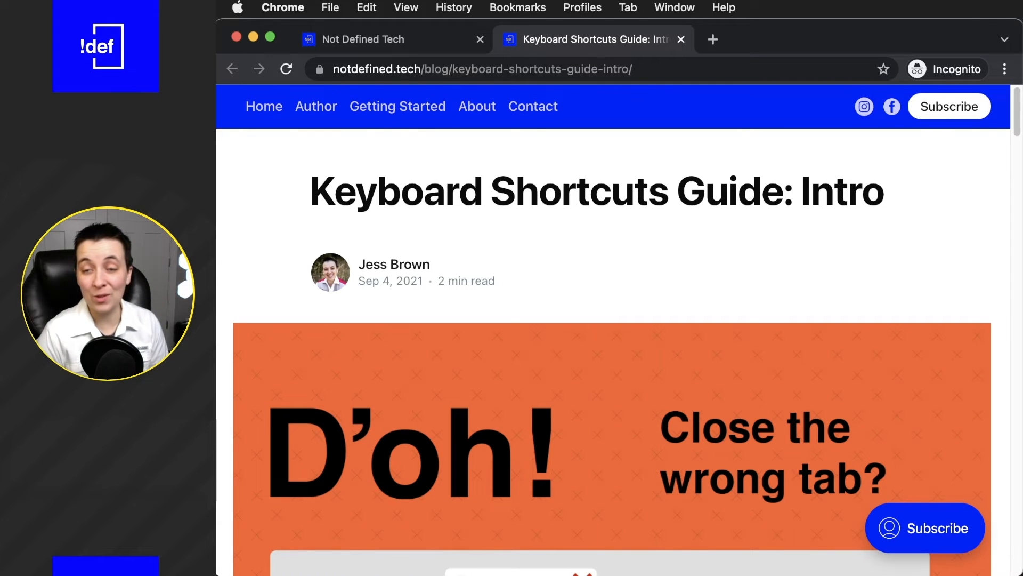
pyautogui.click(364, 39)
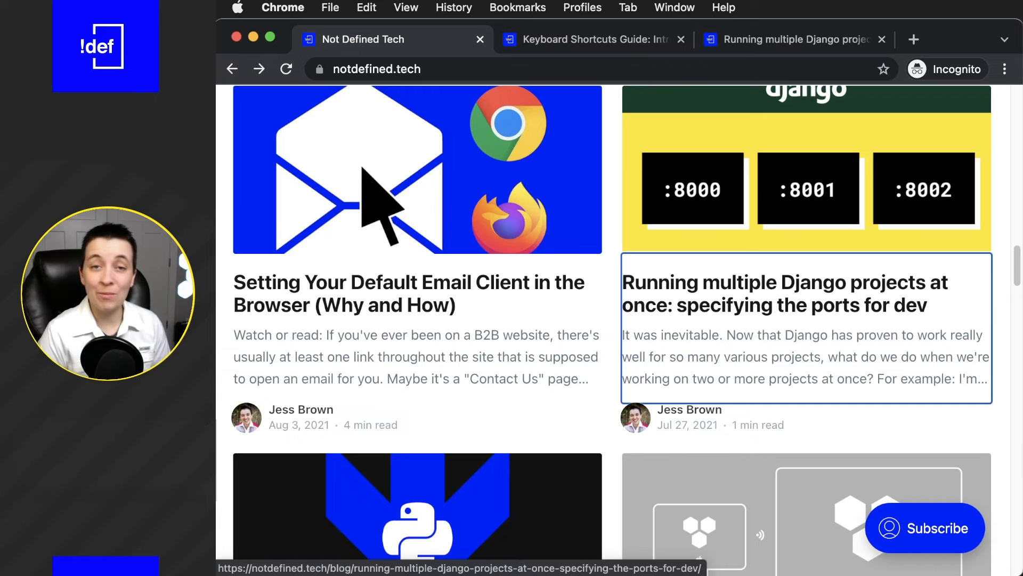
pyautogui.click(588, 39)
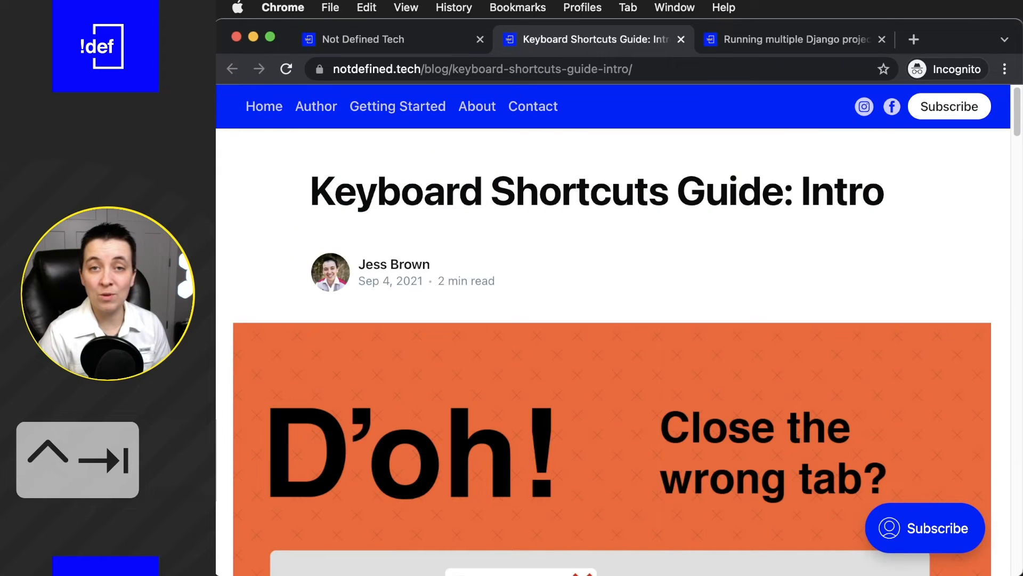
pyautogui.click(790, 39)
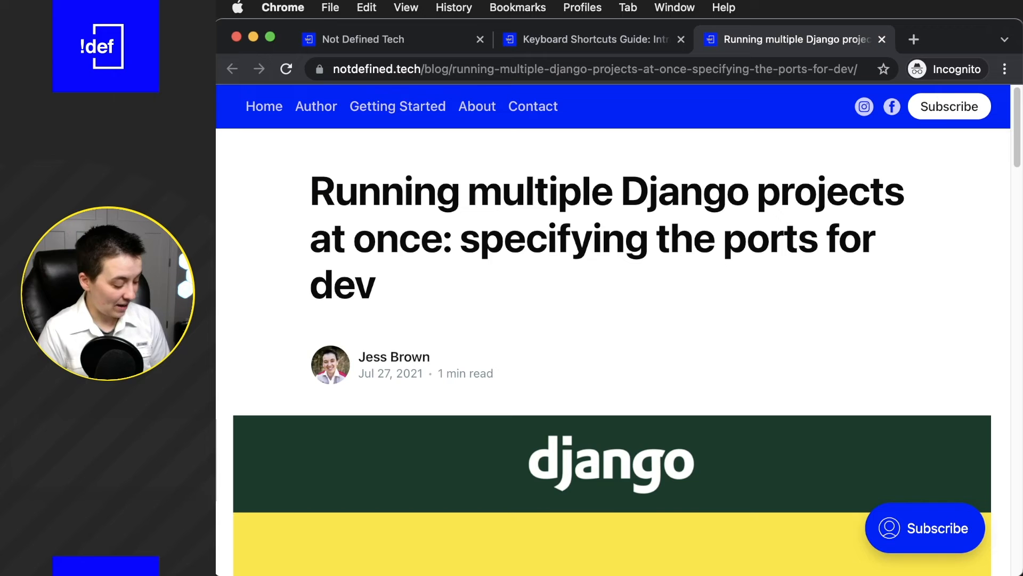
pyautogui.click(584, 39)
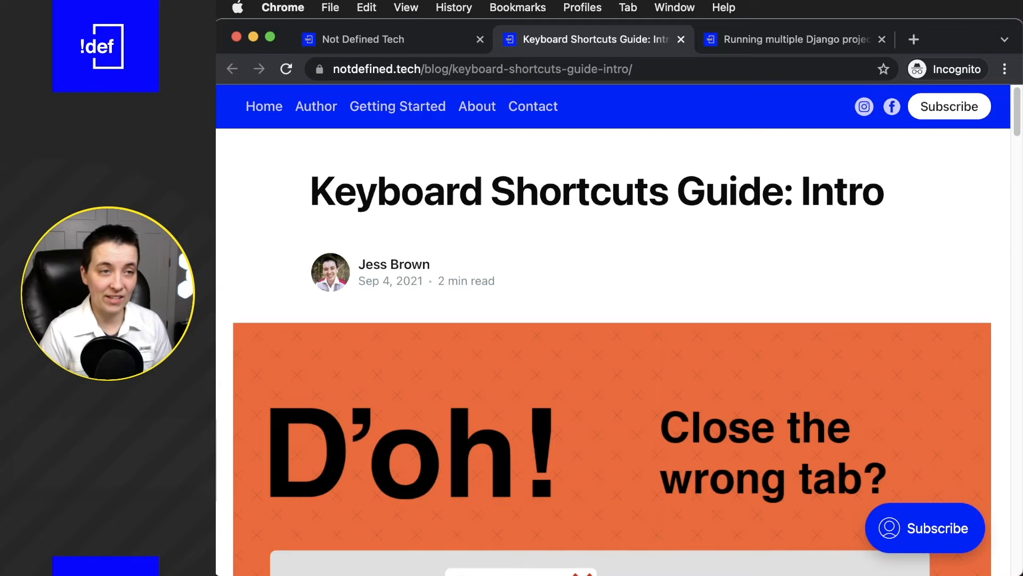
pyautogui.click(793, 39)
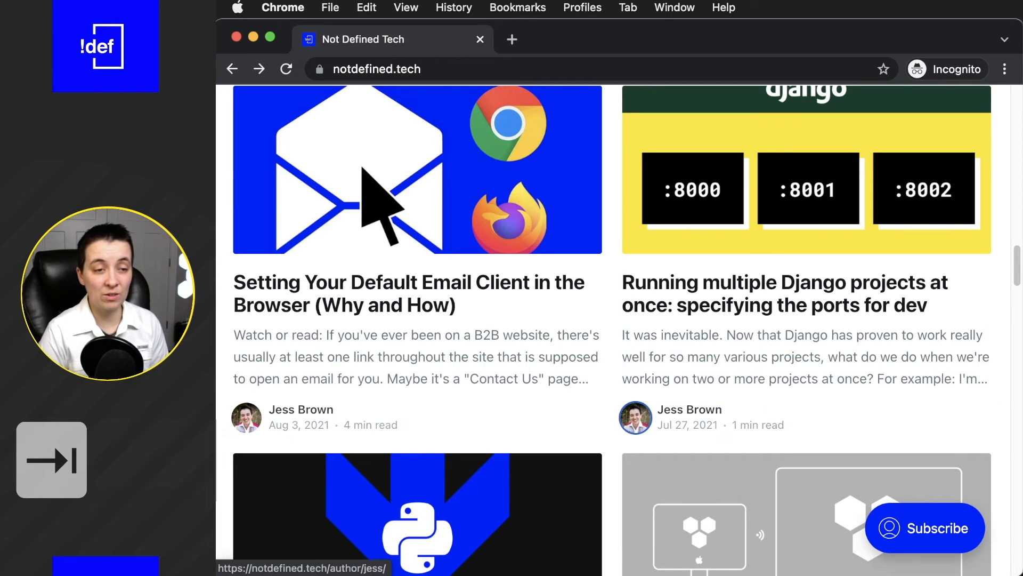
# Open the iMac to Samsung TV screen-sharing post, then go back to the listing
pyautogui.scroll(-3)
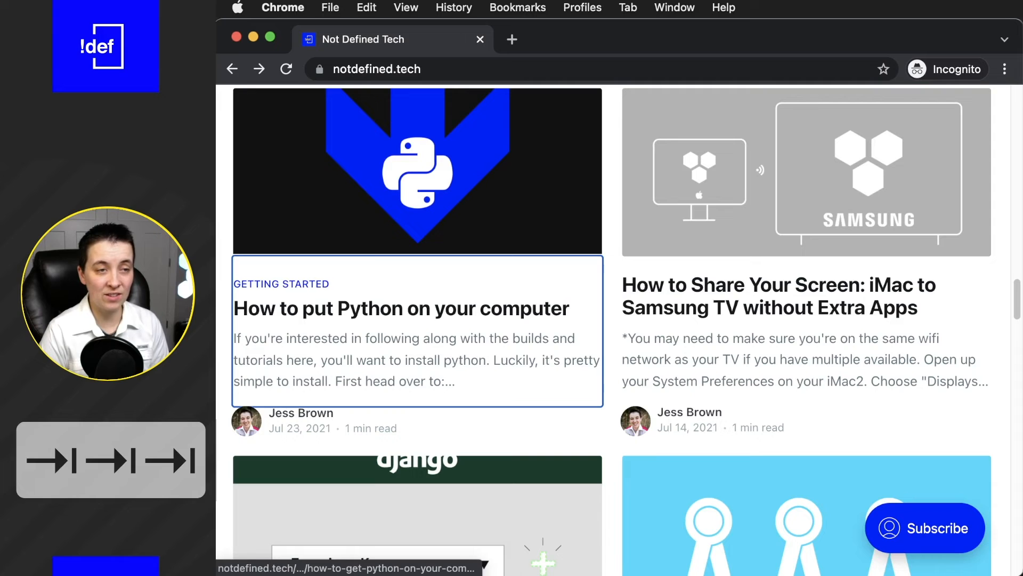
pyautogui.click(401, 308)
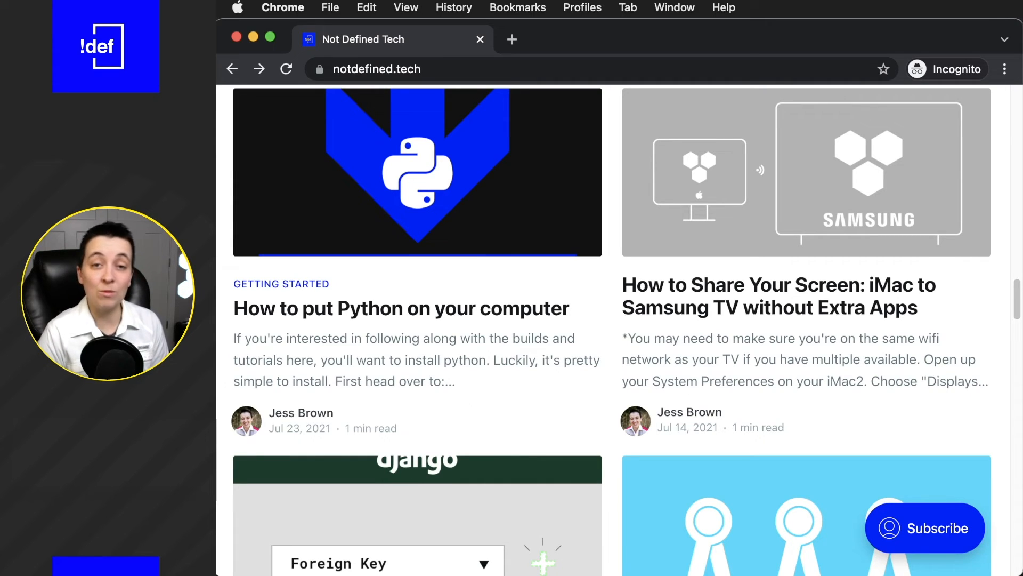
pyautogui.click(401, 308)
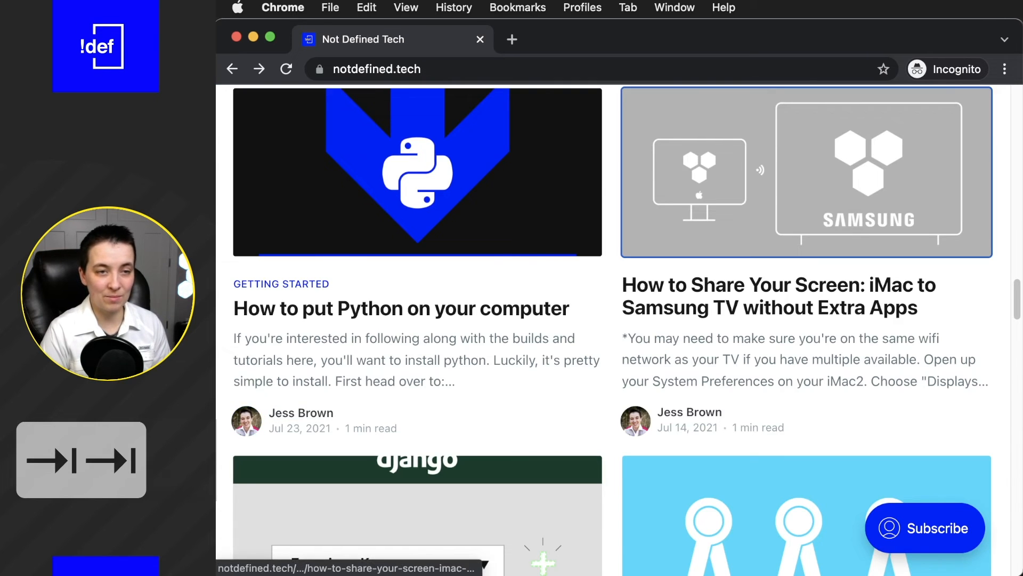
pyautogui.click(805, 172)
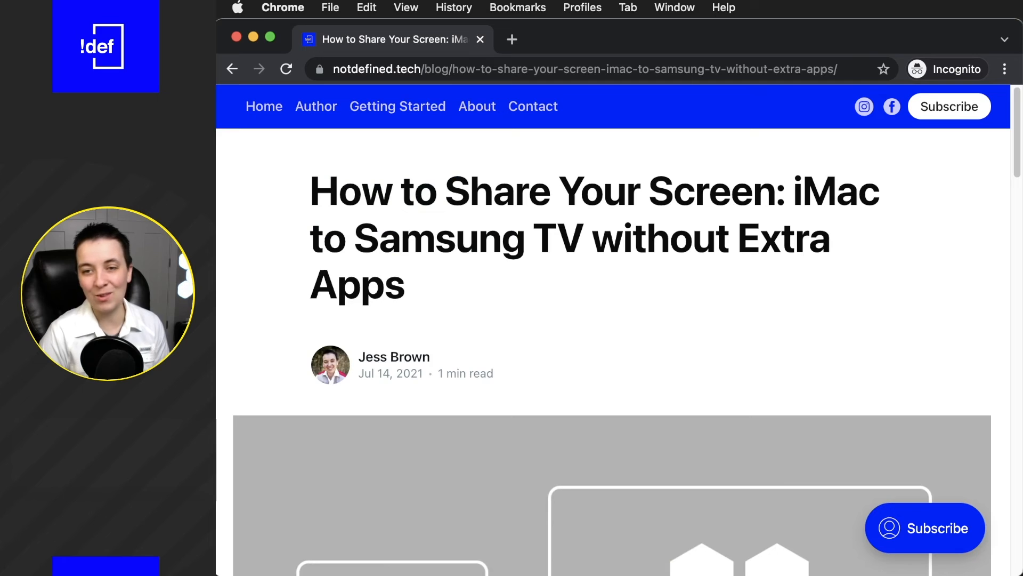
pyautogui.click(233, 69)
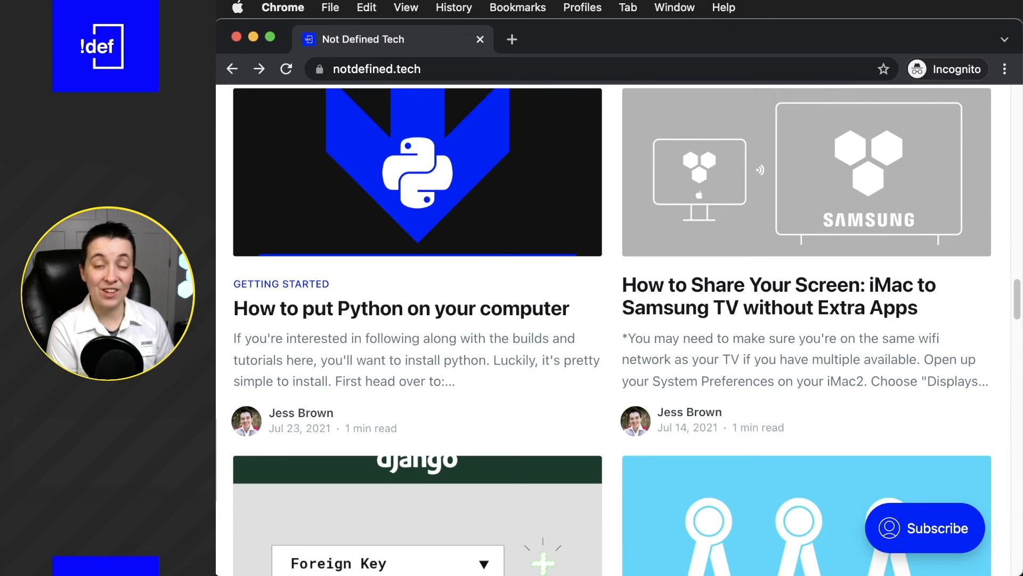
# Enter google.com in the address bar to search for notdefined tech
pyautogui.press('cmd+l')
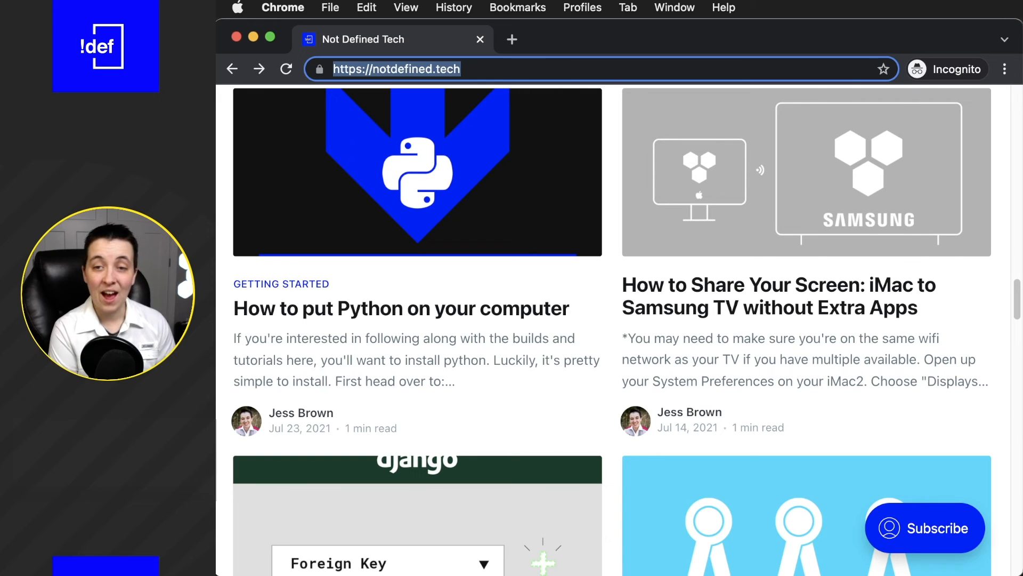
pyautogui.write('google.com/search?q=')
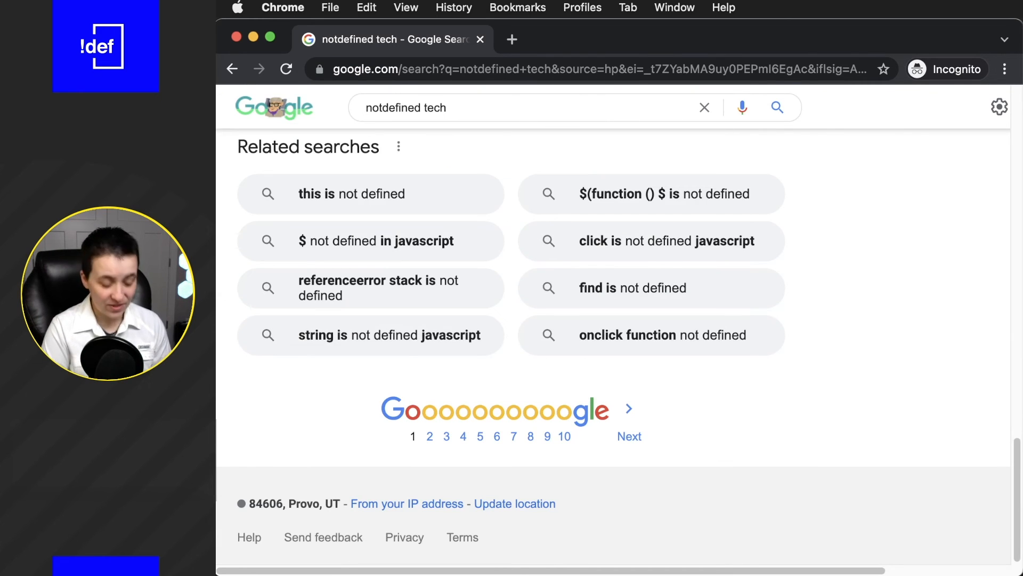
# Refine the Google search to 'notdefined ms youtube' and scroll the results
pyautogui.click(522, 107)
pyautogui.write('ms youtub')
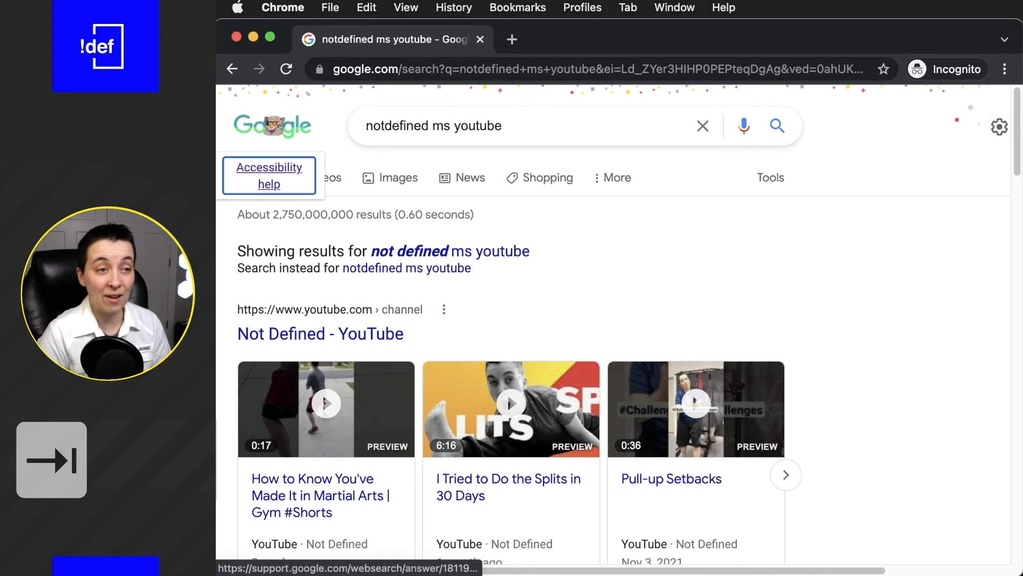
pyautogui.hscroll(3)
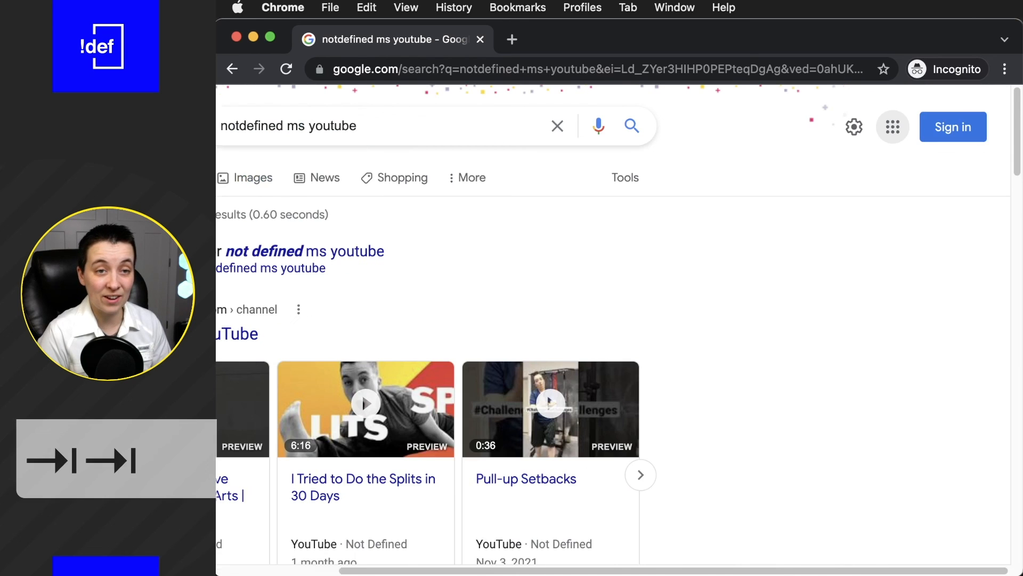